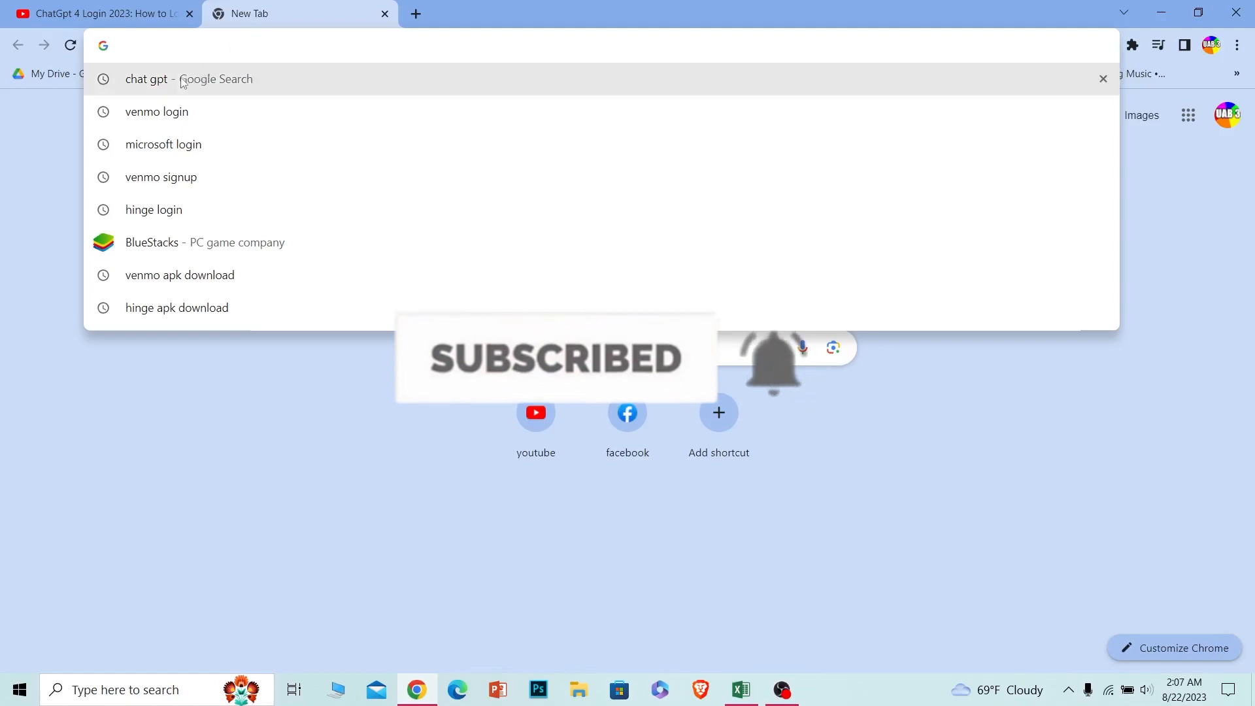
Step: Search Google for 'chat gpt' and open the chat.openai.com result
left_click(146, 79)
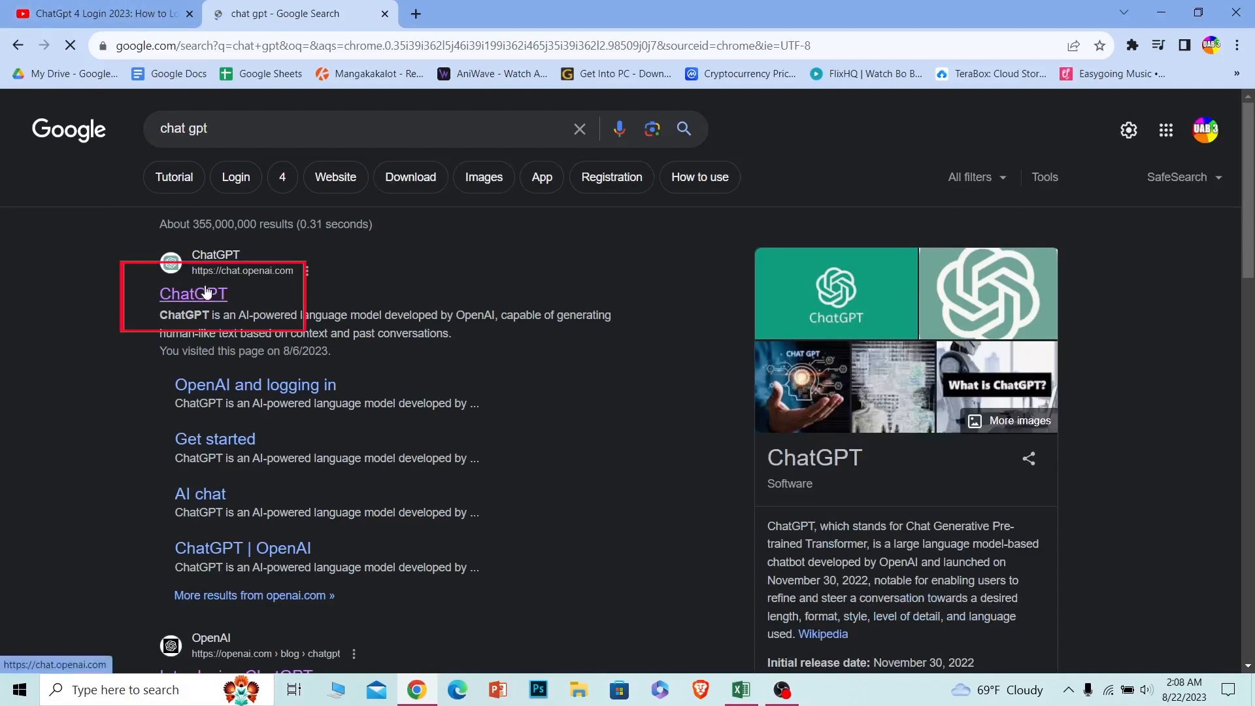
left_click(193, 293)
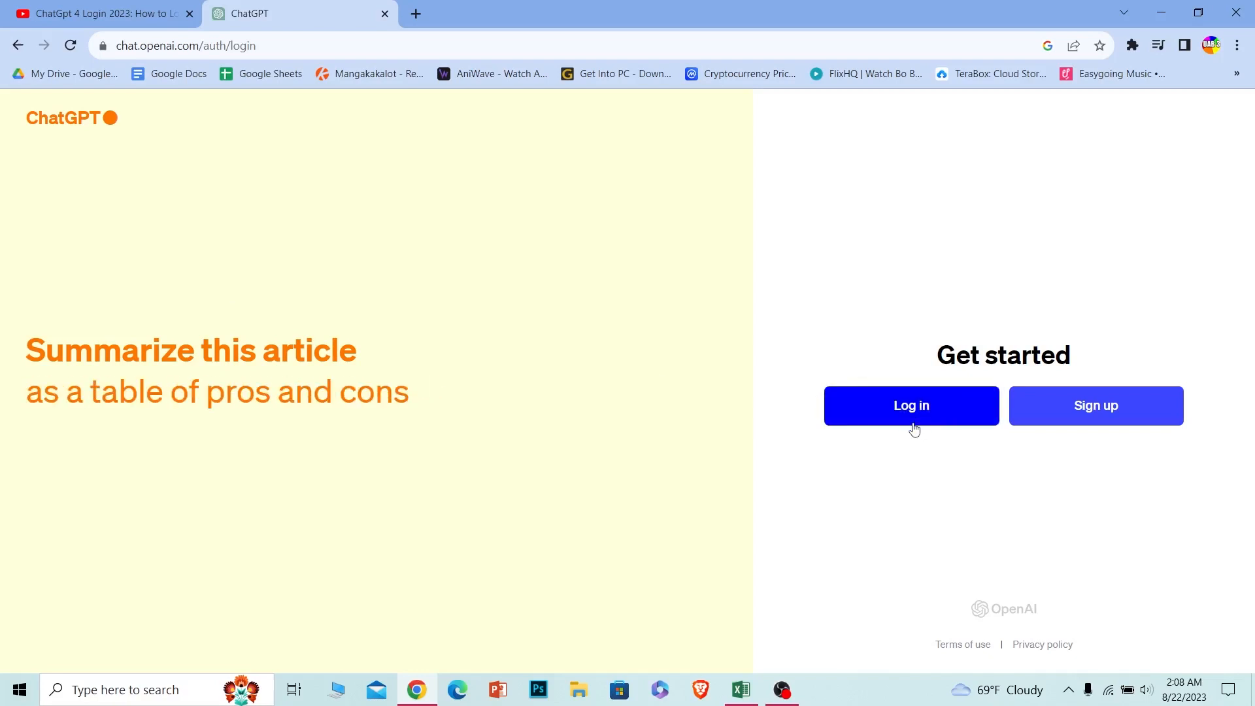
Step: Choose Log in, then continue with a Microsoft account
left_click(909, 405)
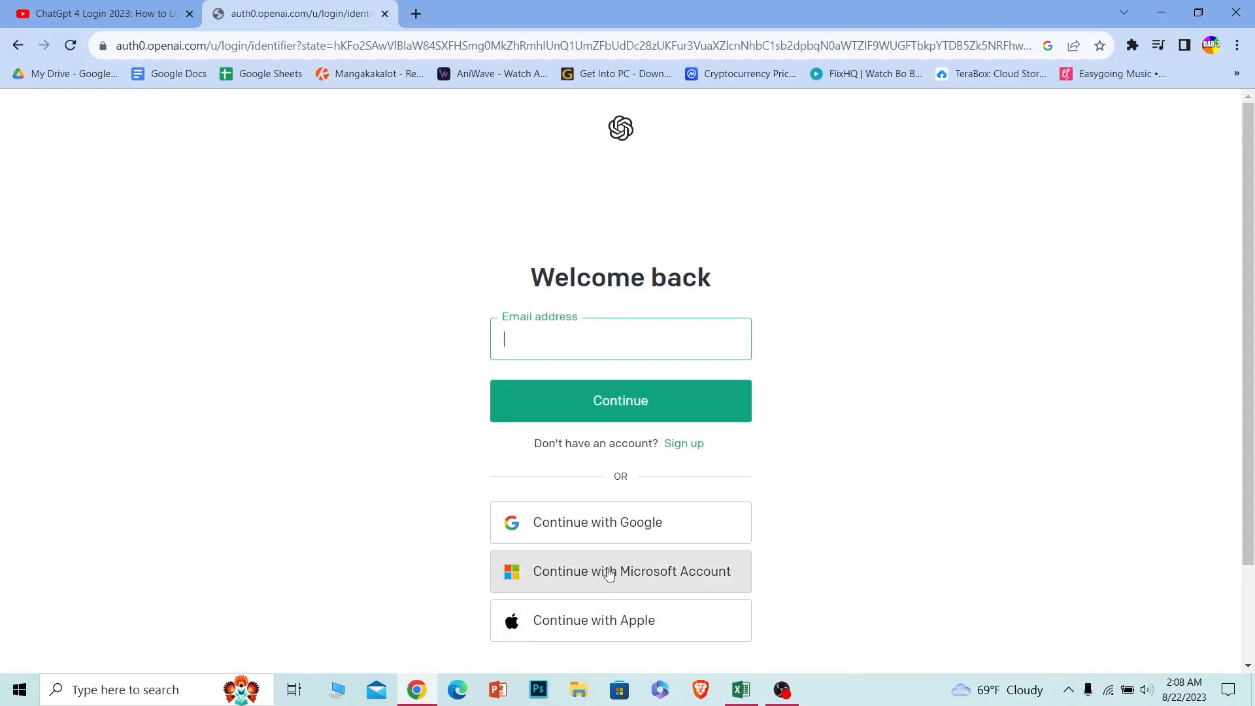
left_click(619, 571)
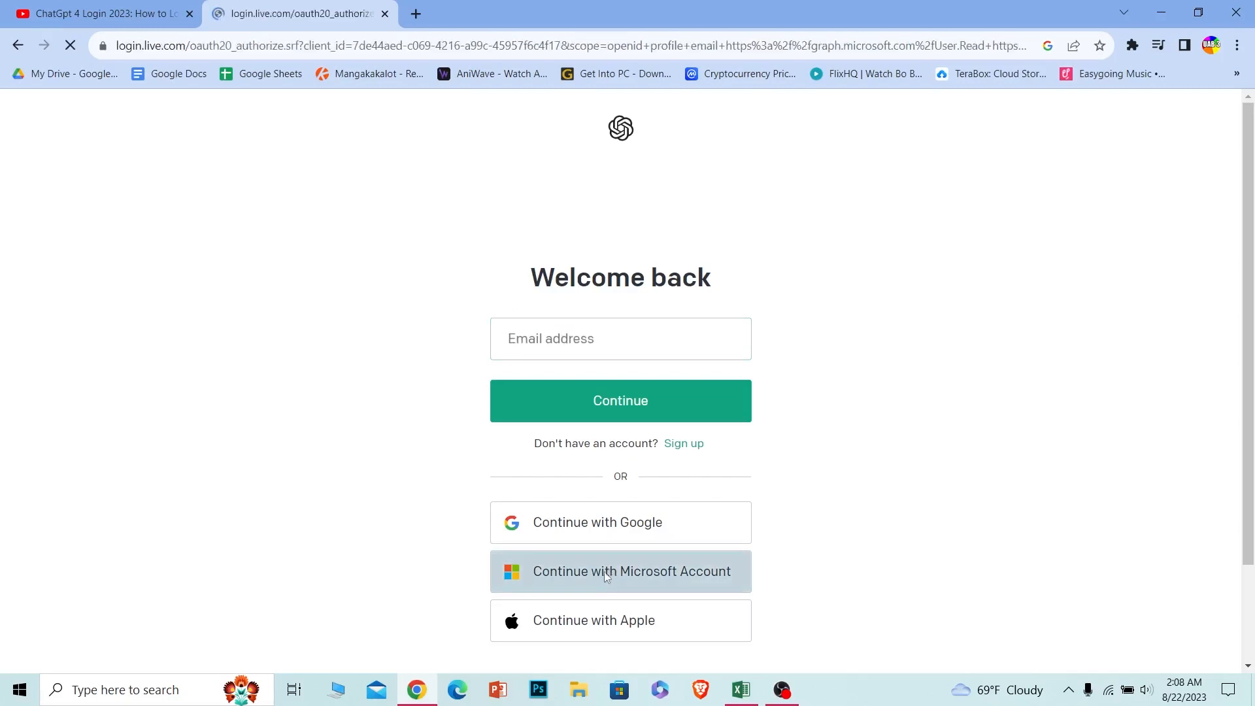
Step: Enter the Microsoft account password and sign in
left_click(620, 571)
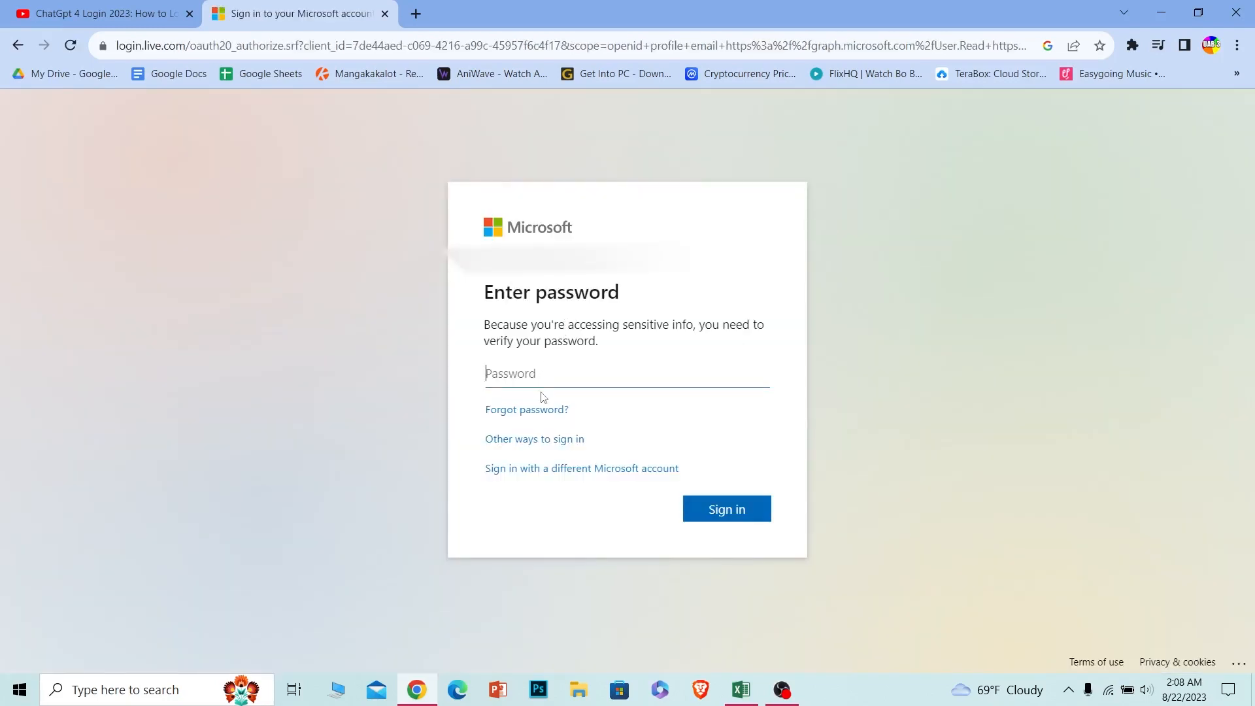
type("••")
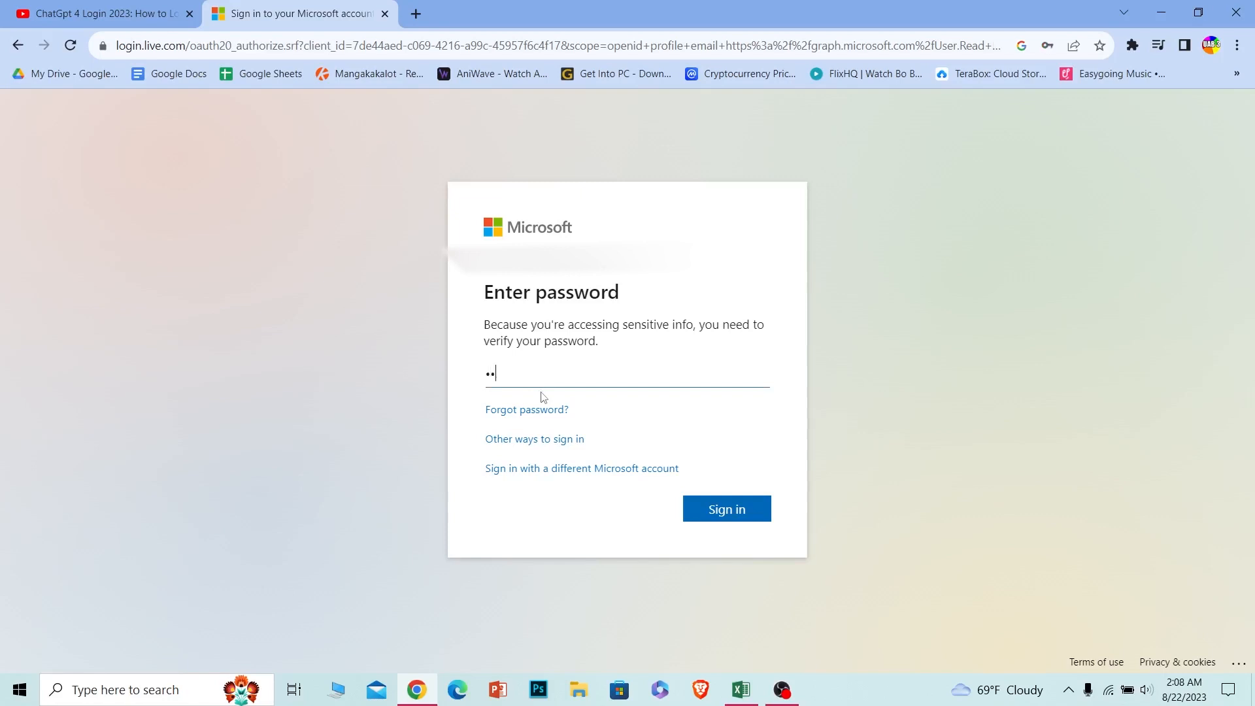
left_click(724, 508)
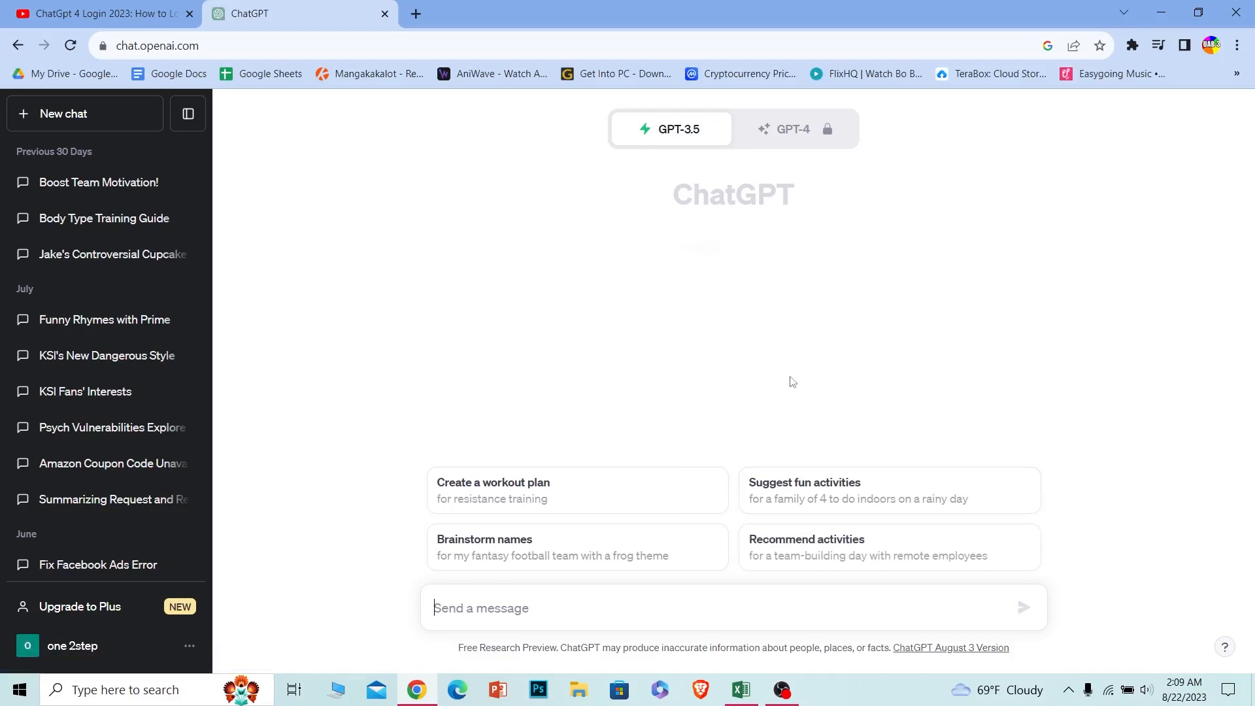
mouse_move(568, 353)
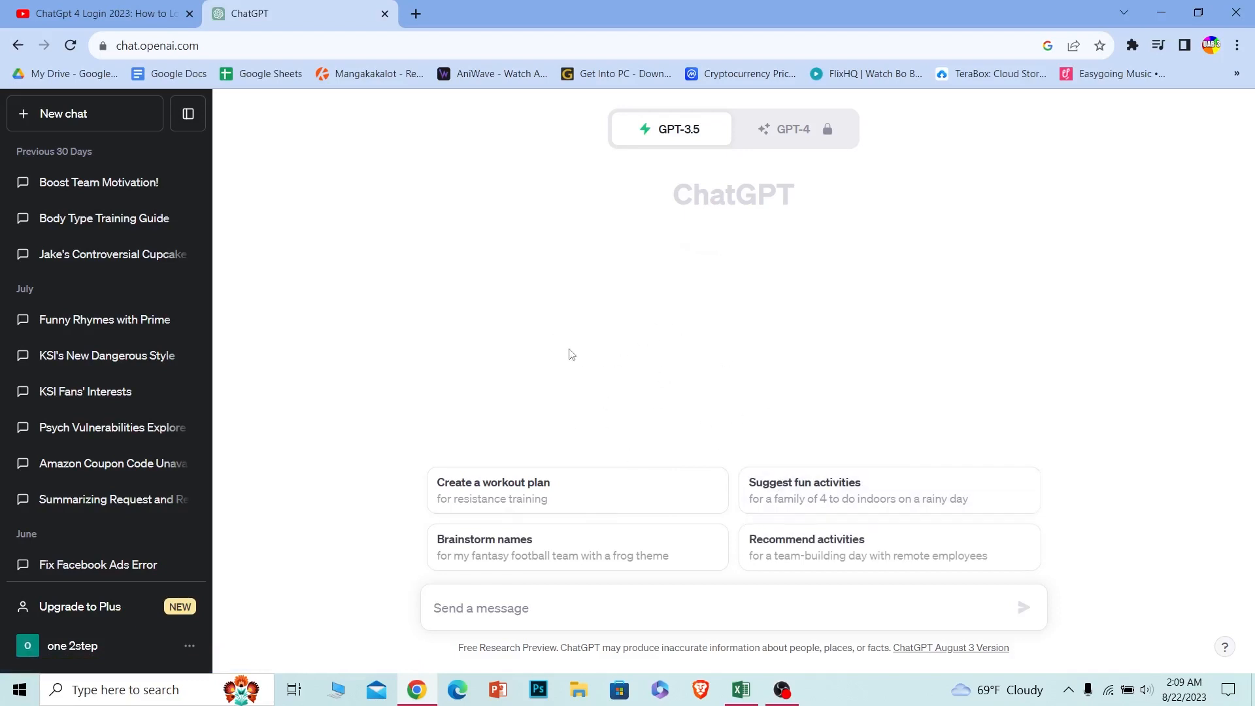
mouse_move(628, 243)
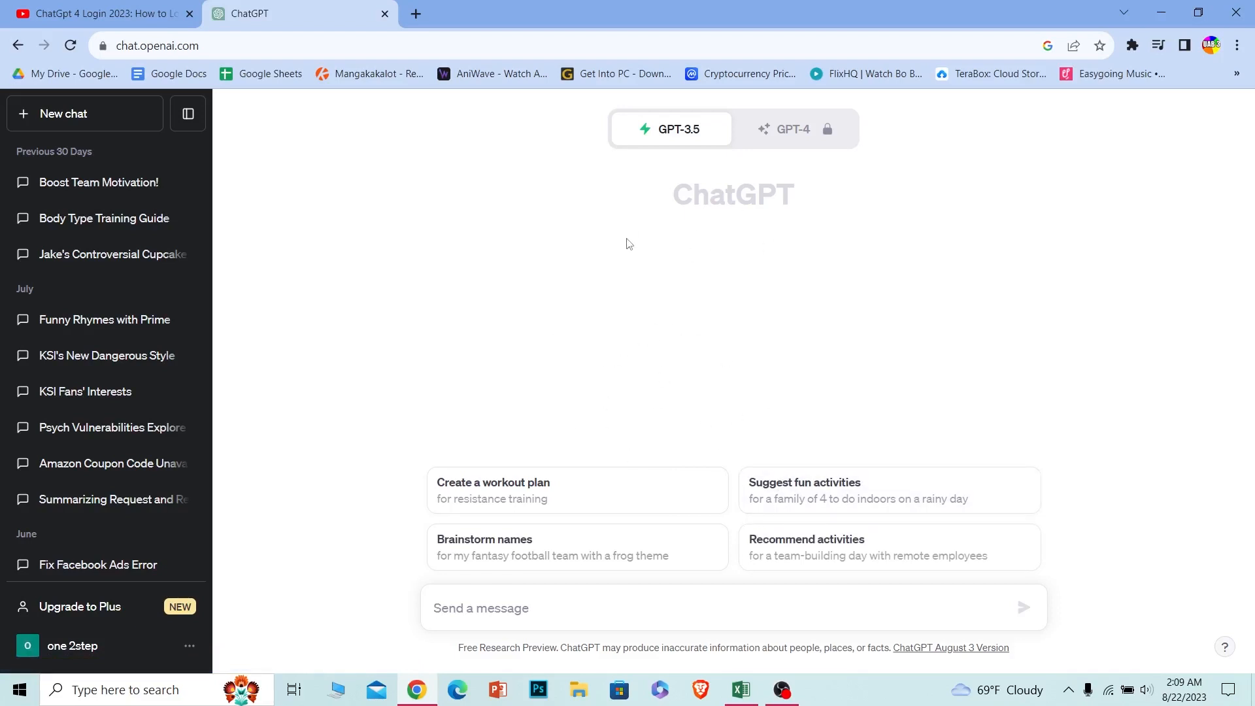
mouse_move(571, 328)
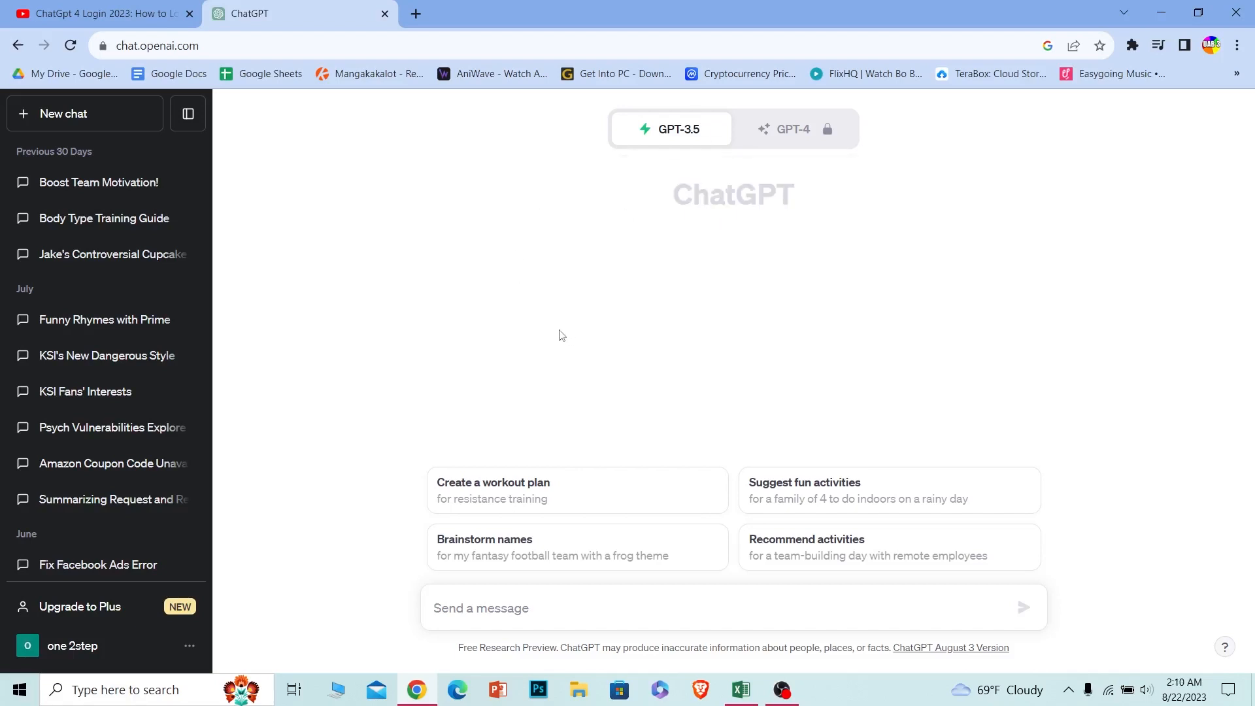
mouse_move(792, 129)
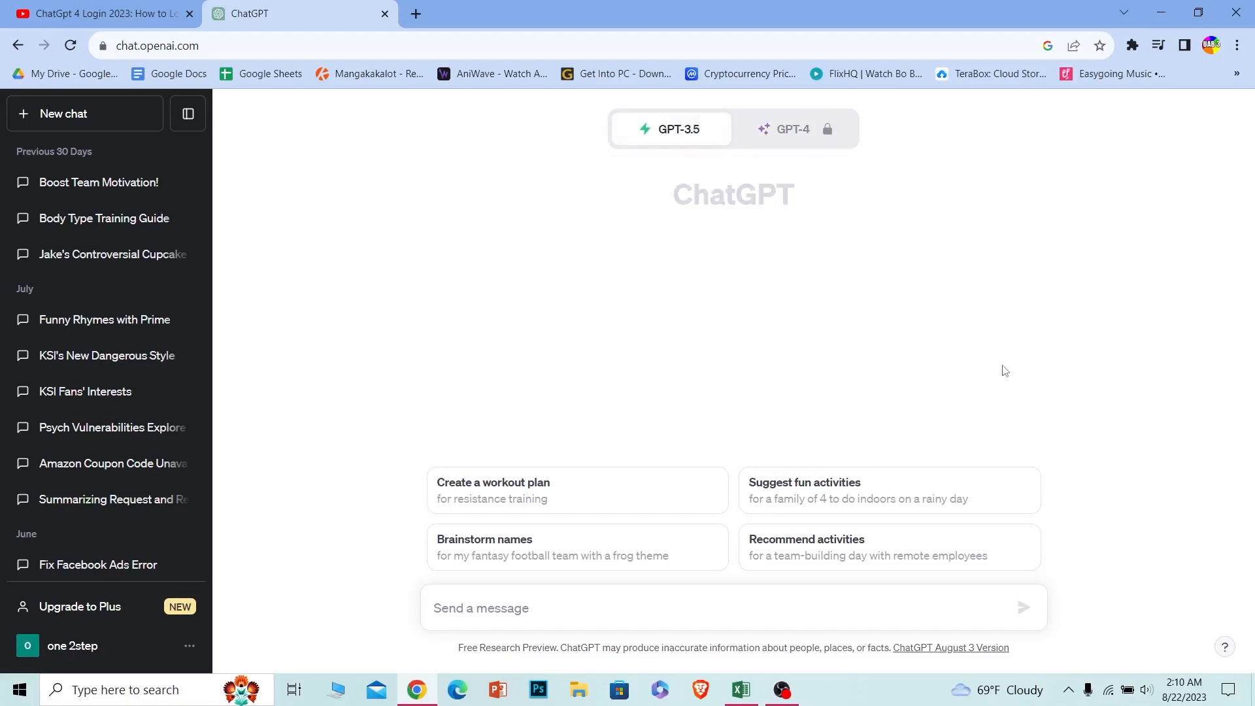
mouse_move(1005, 371)
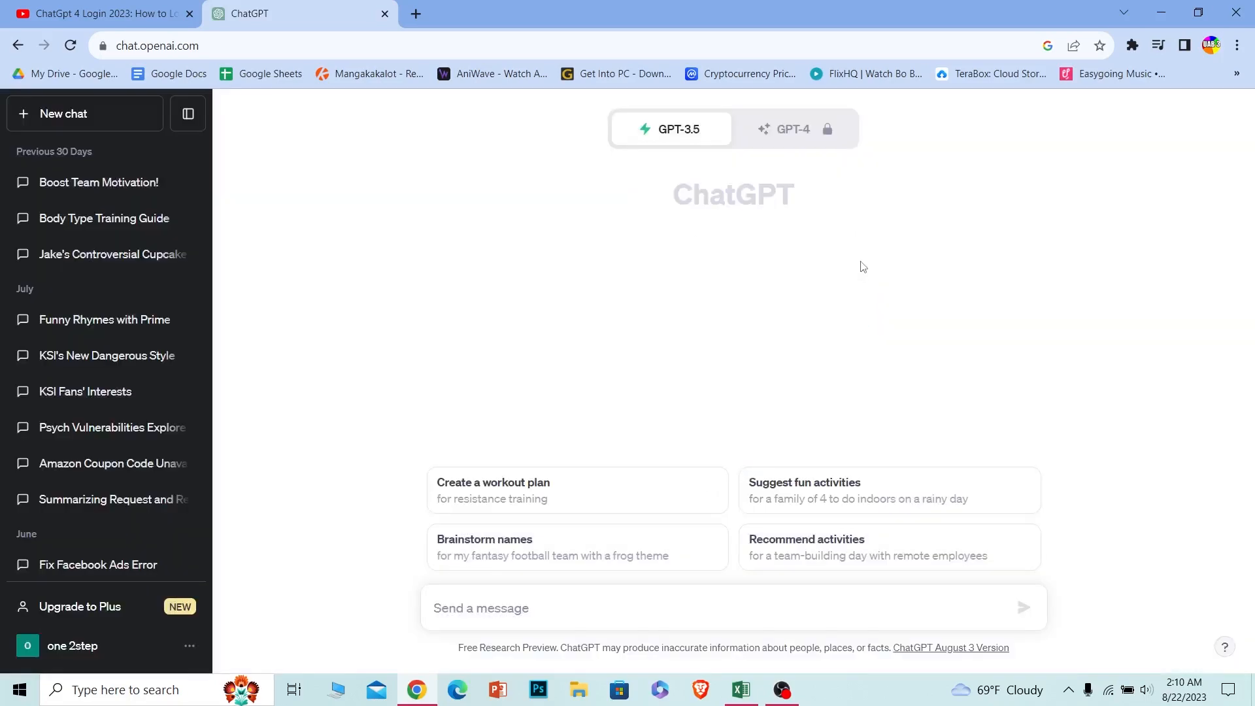
mouse_move(869, 214)
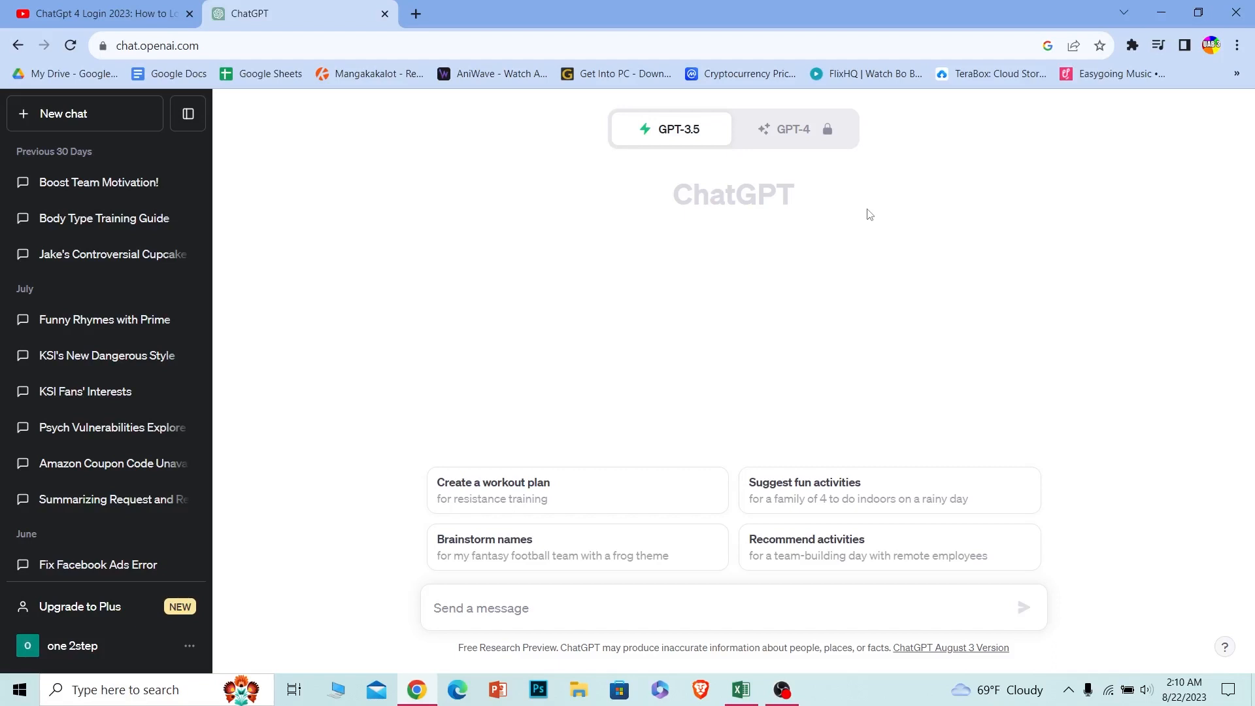
mouse_move(807, 193)
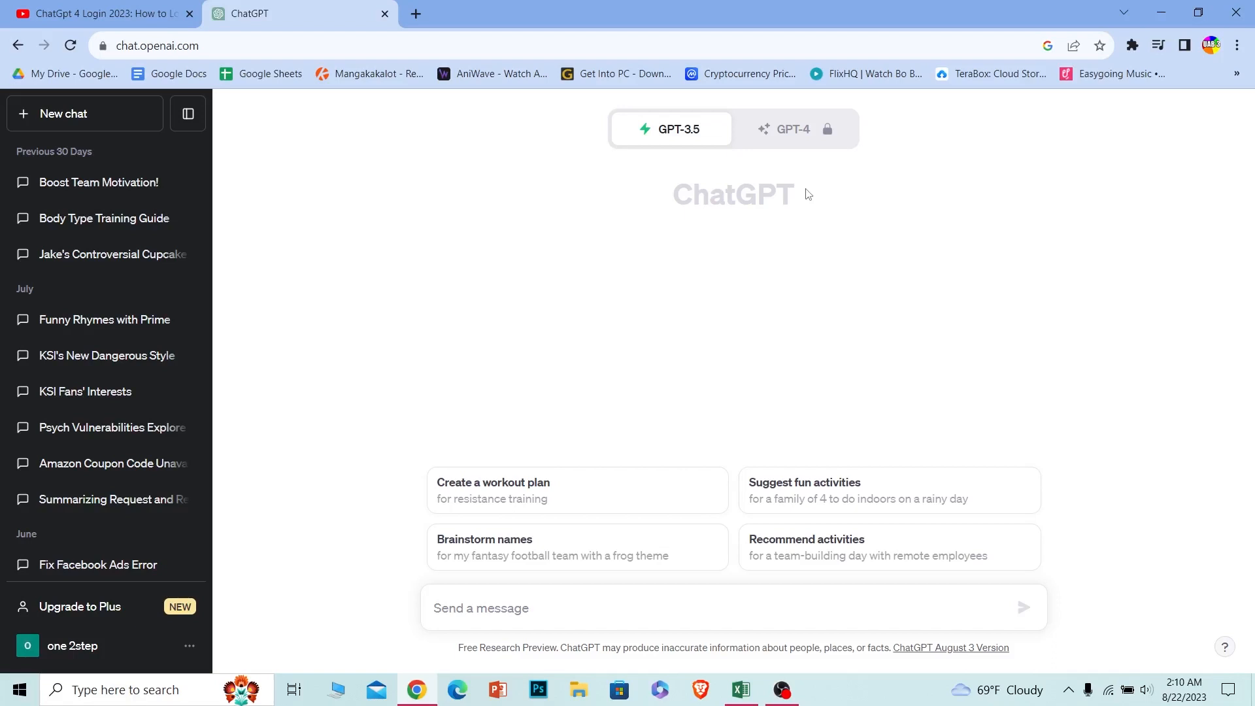